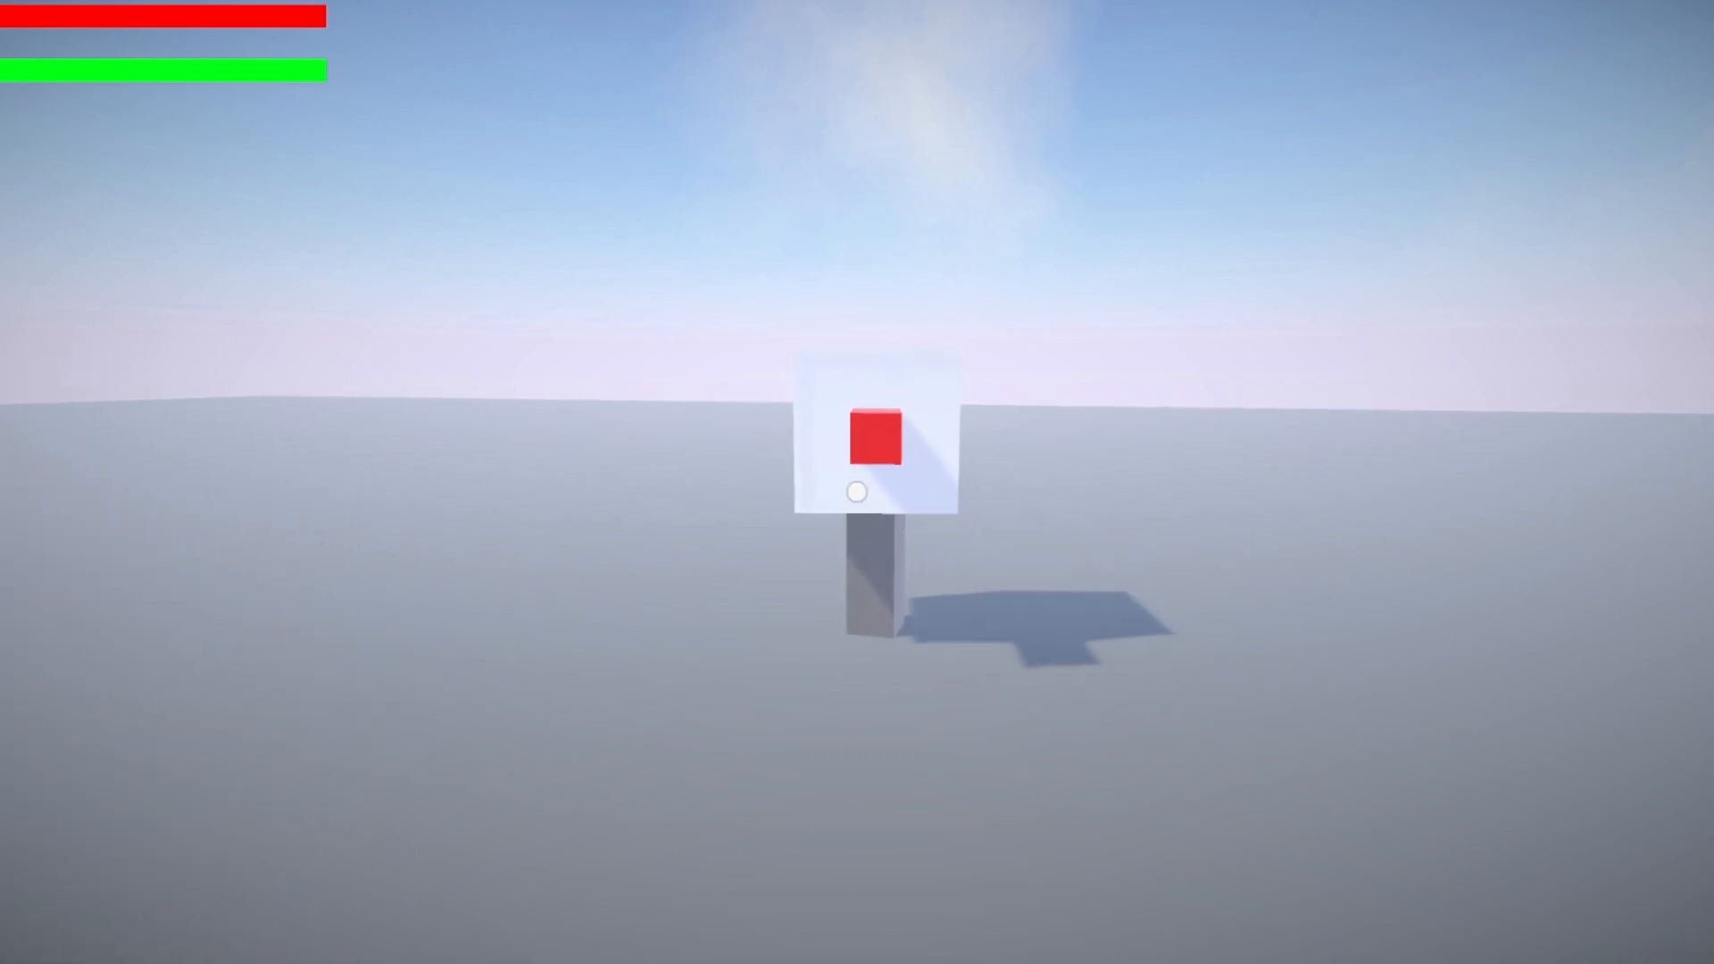
mouse_move(857, 491)
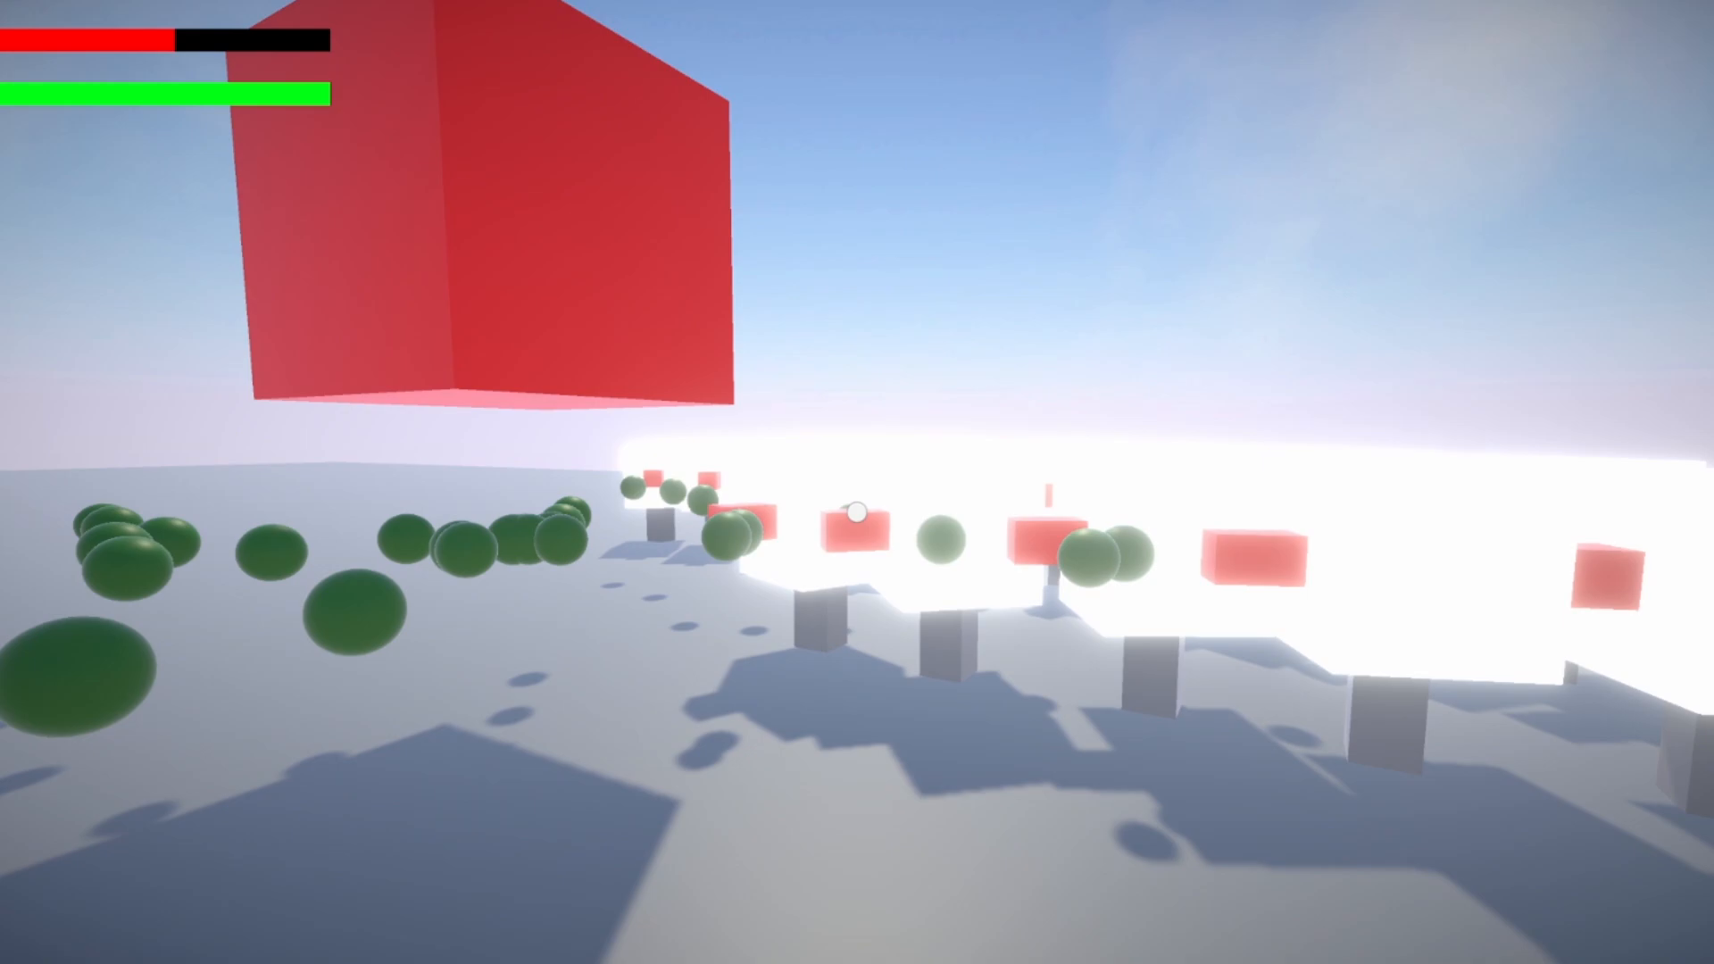
mouse_move(857, 514)
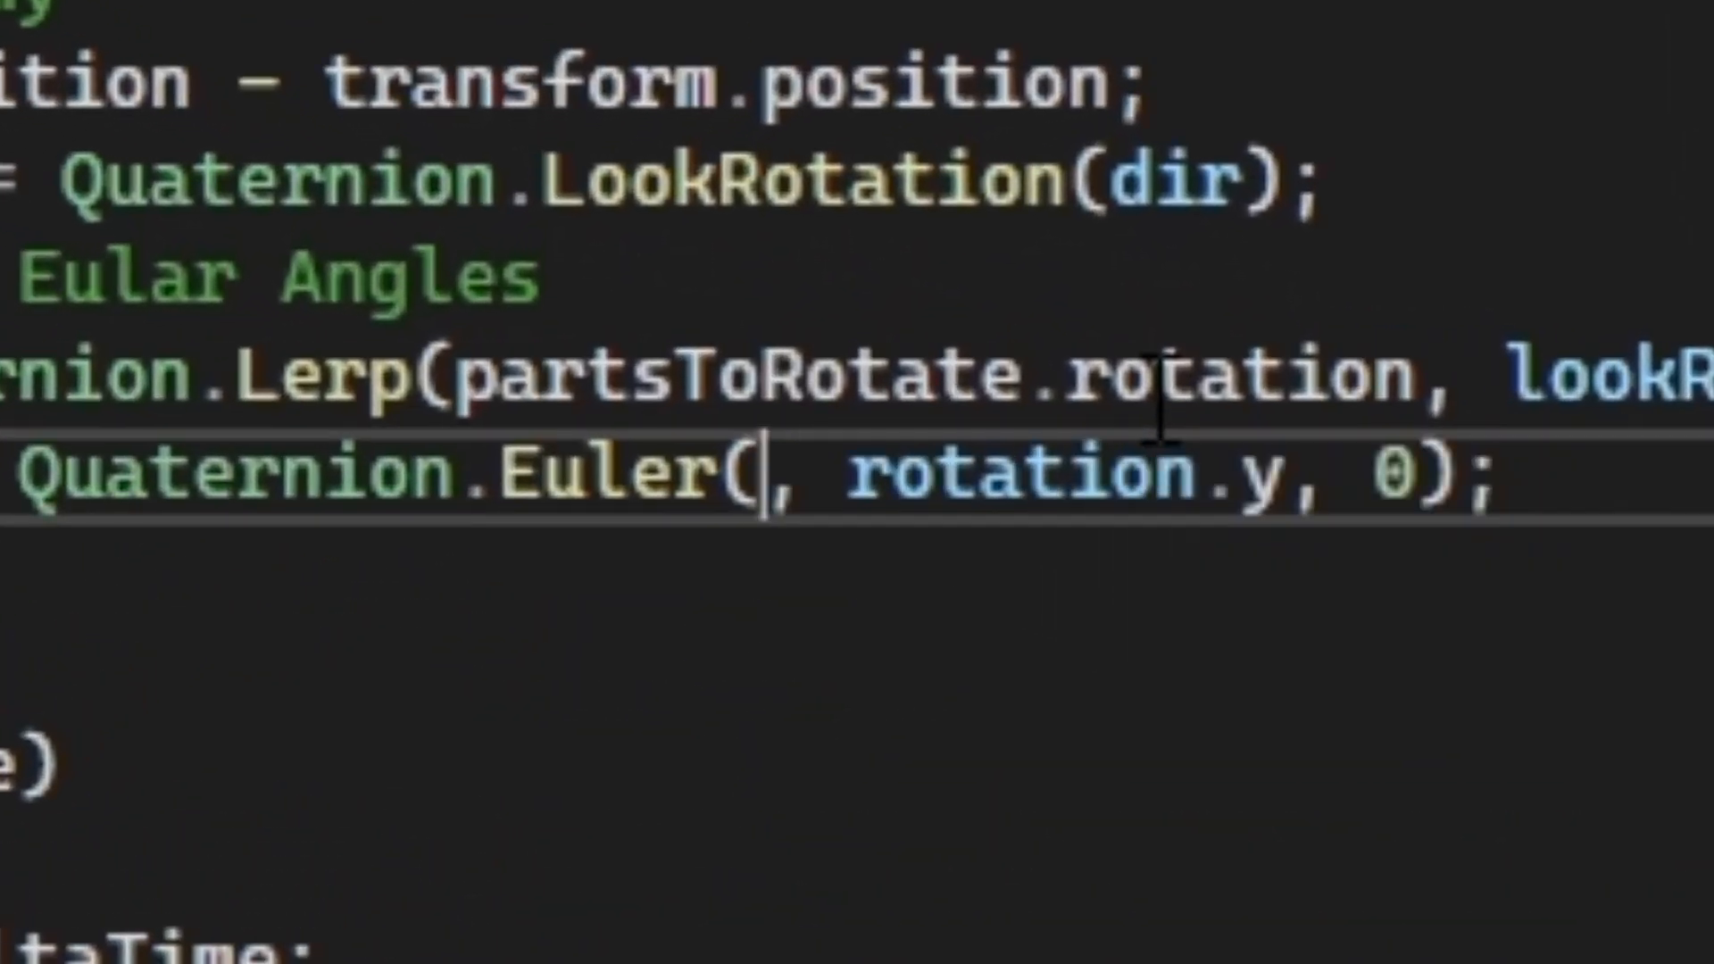
Type 'rotation.' into the first angle of the Quaternion.Euler call.
text(rotation.)
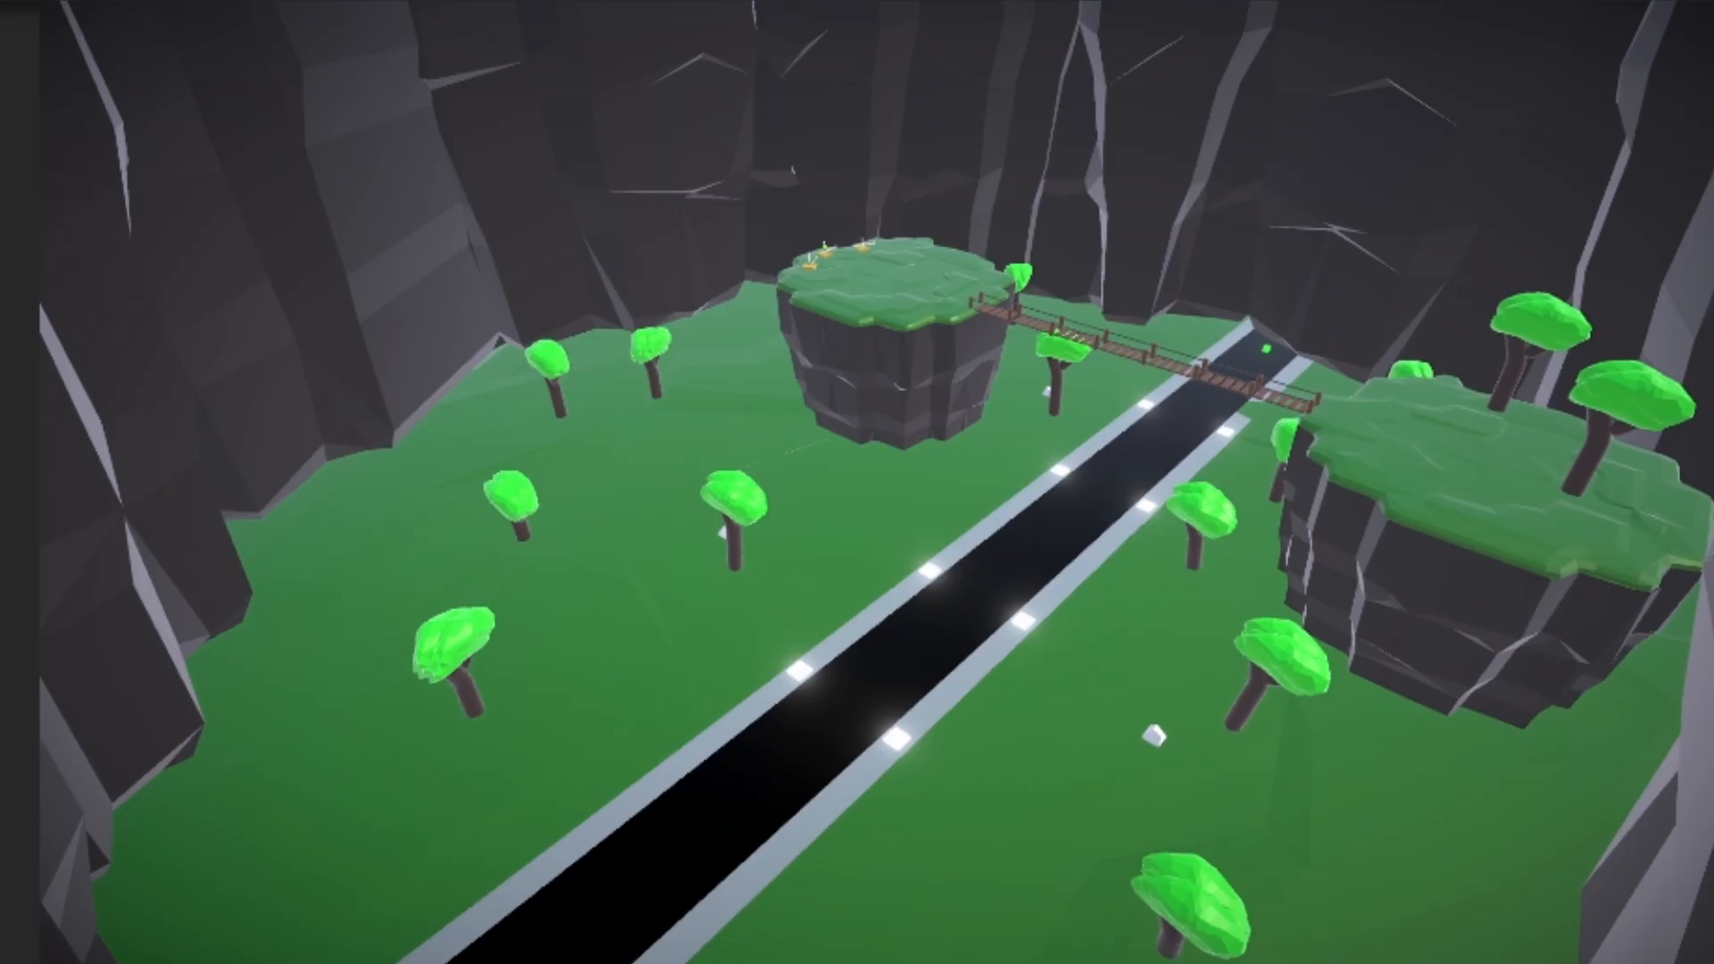
mouse_move(857, 482)
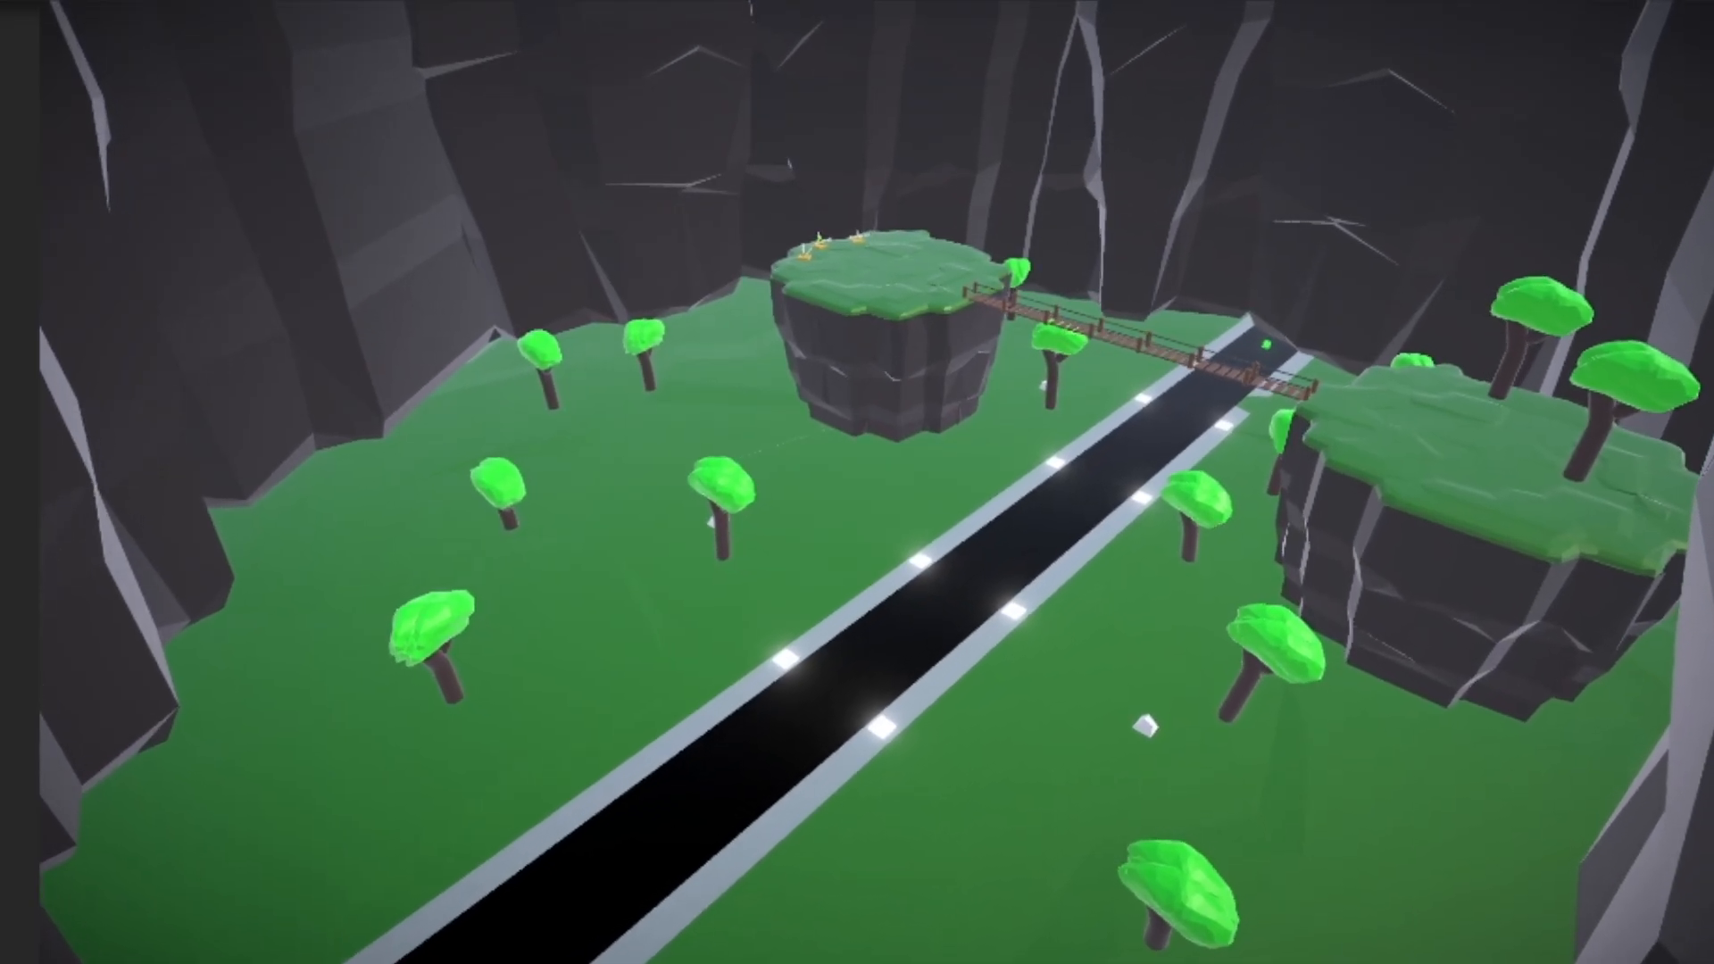
mouse_move(857, 482)
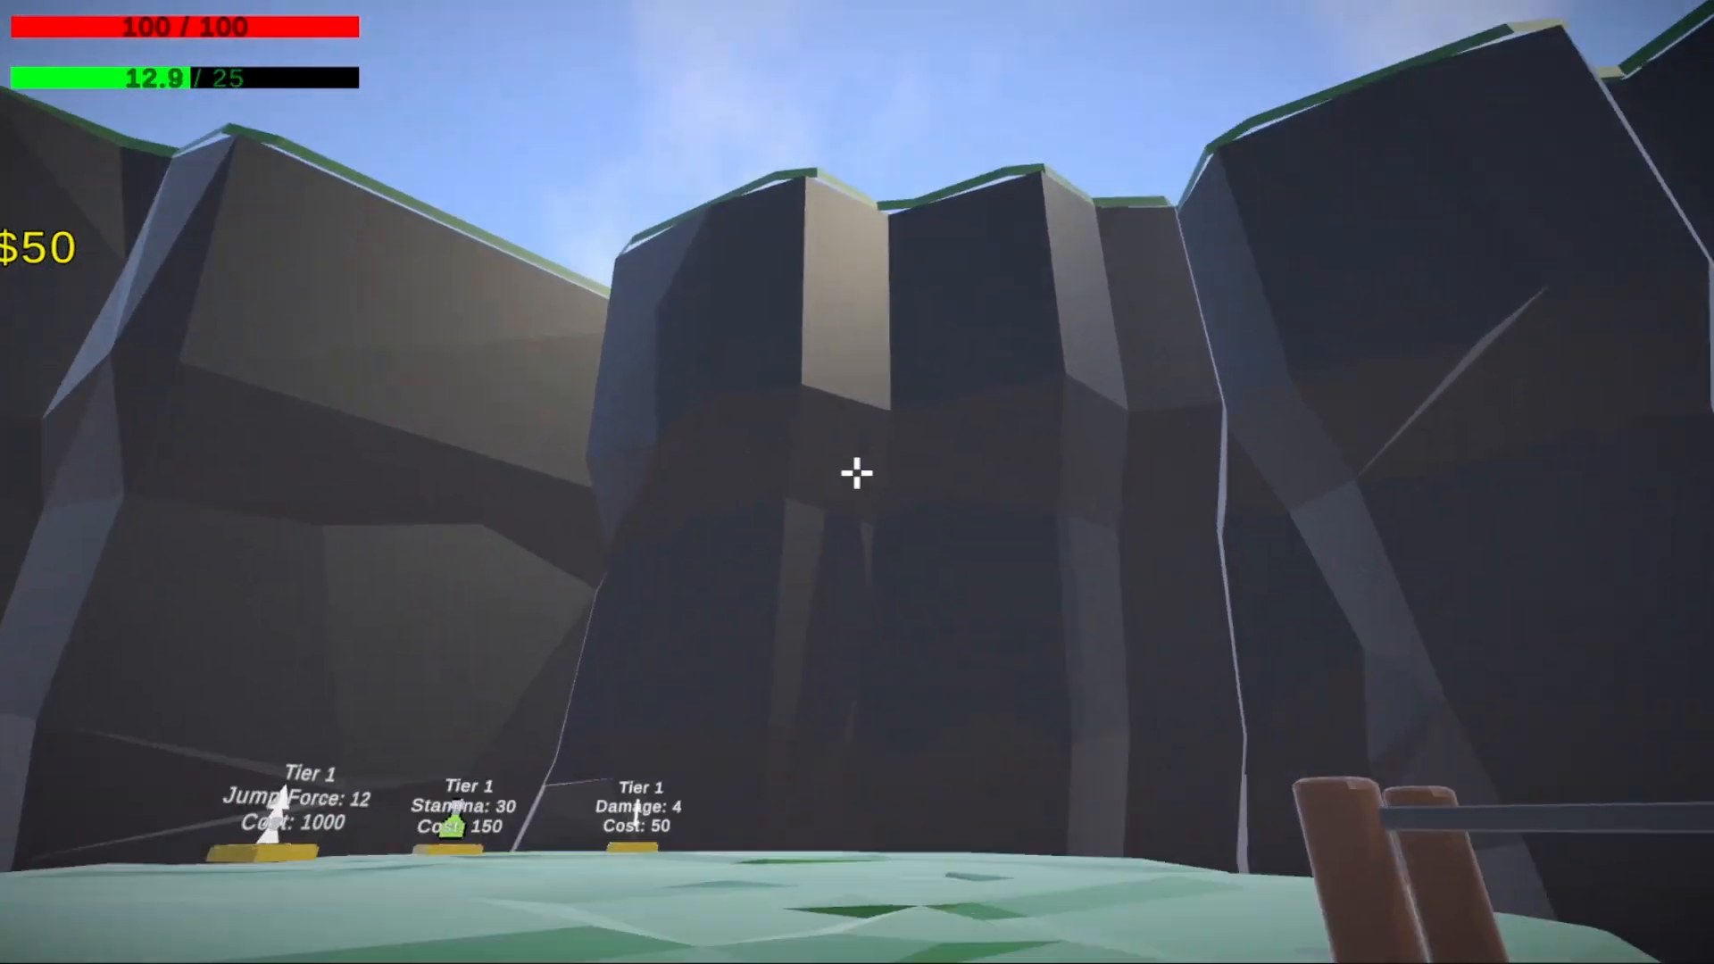
mouse_move(857, 474)
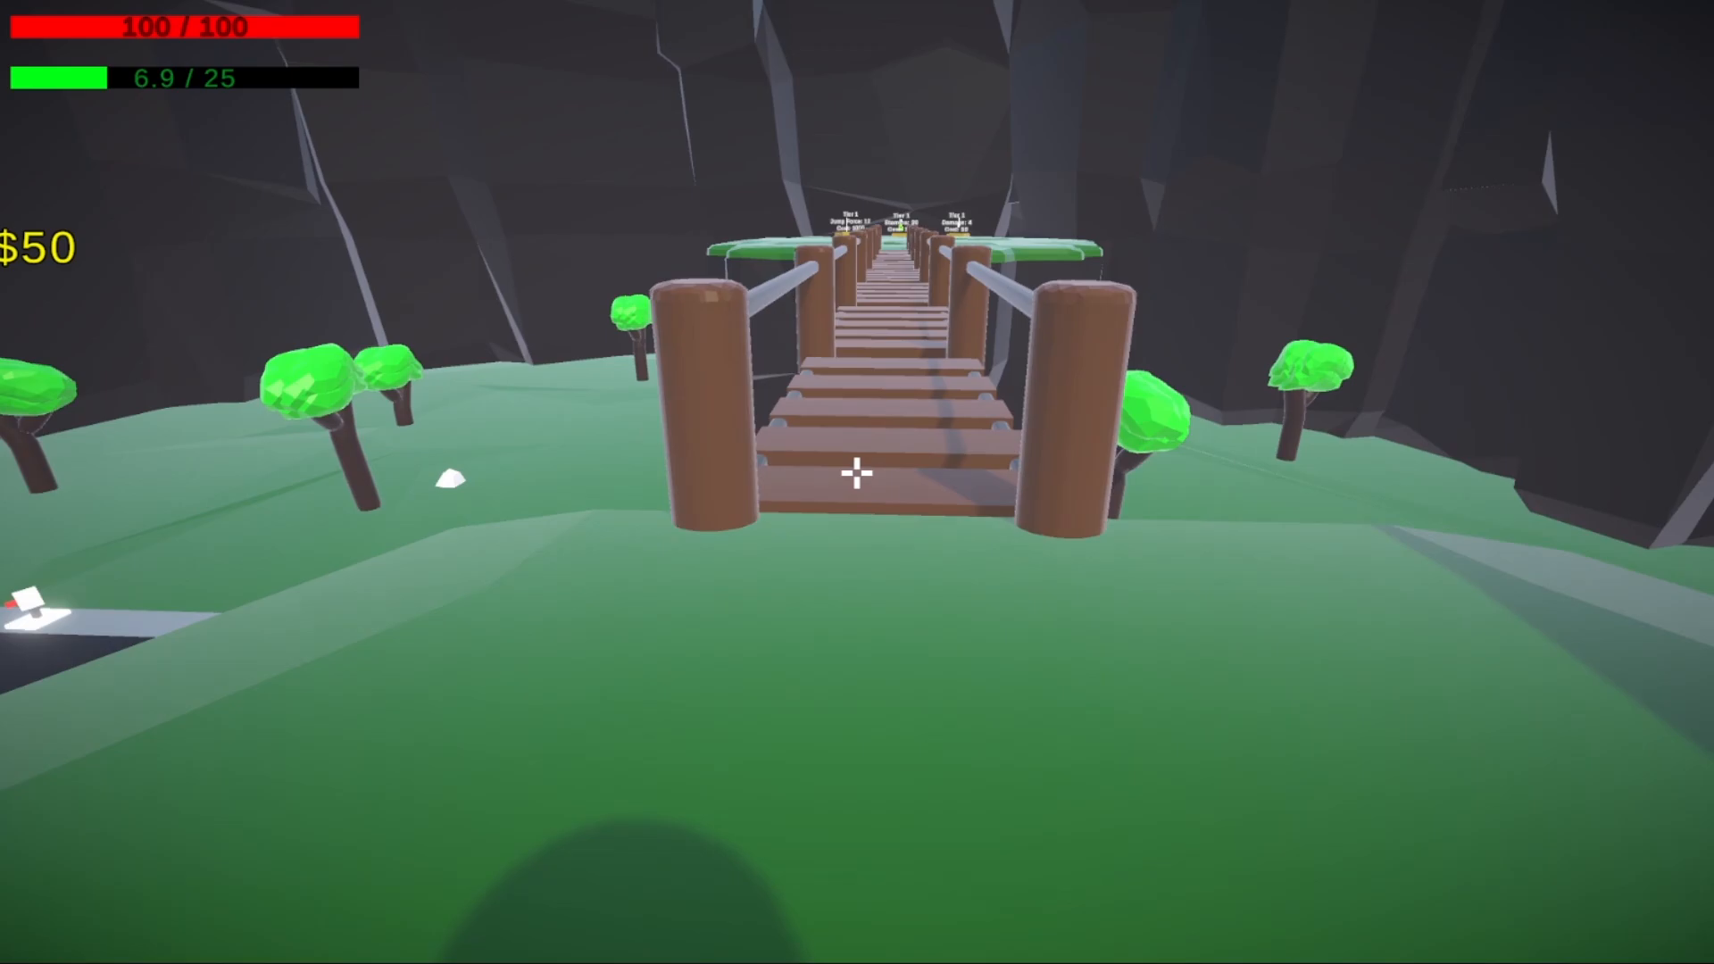
Walk forward through the canyon level toward the upgrade stands and rope bridge.
key(w)
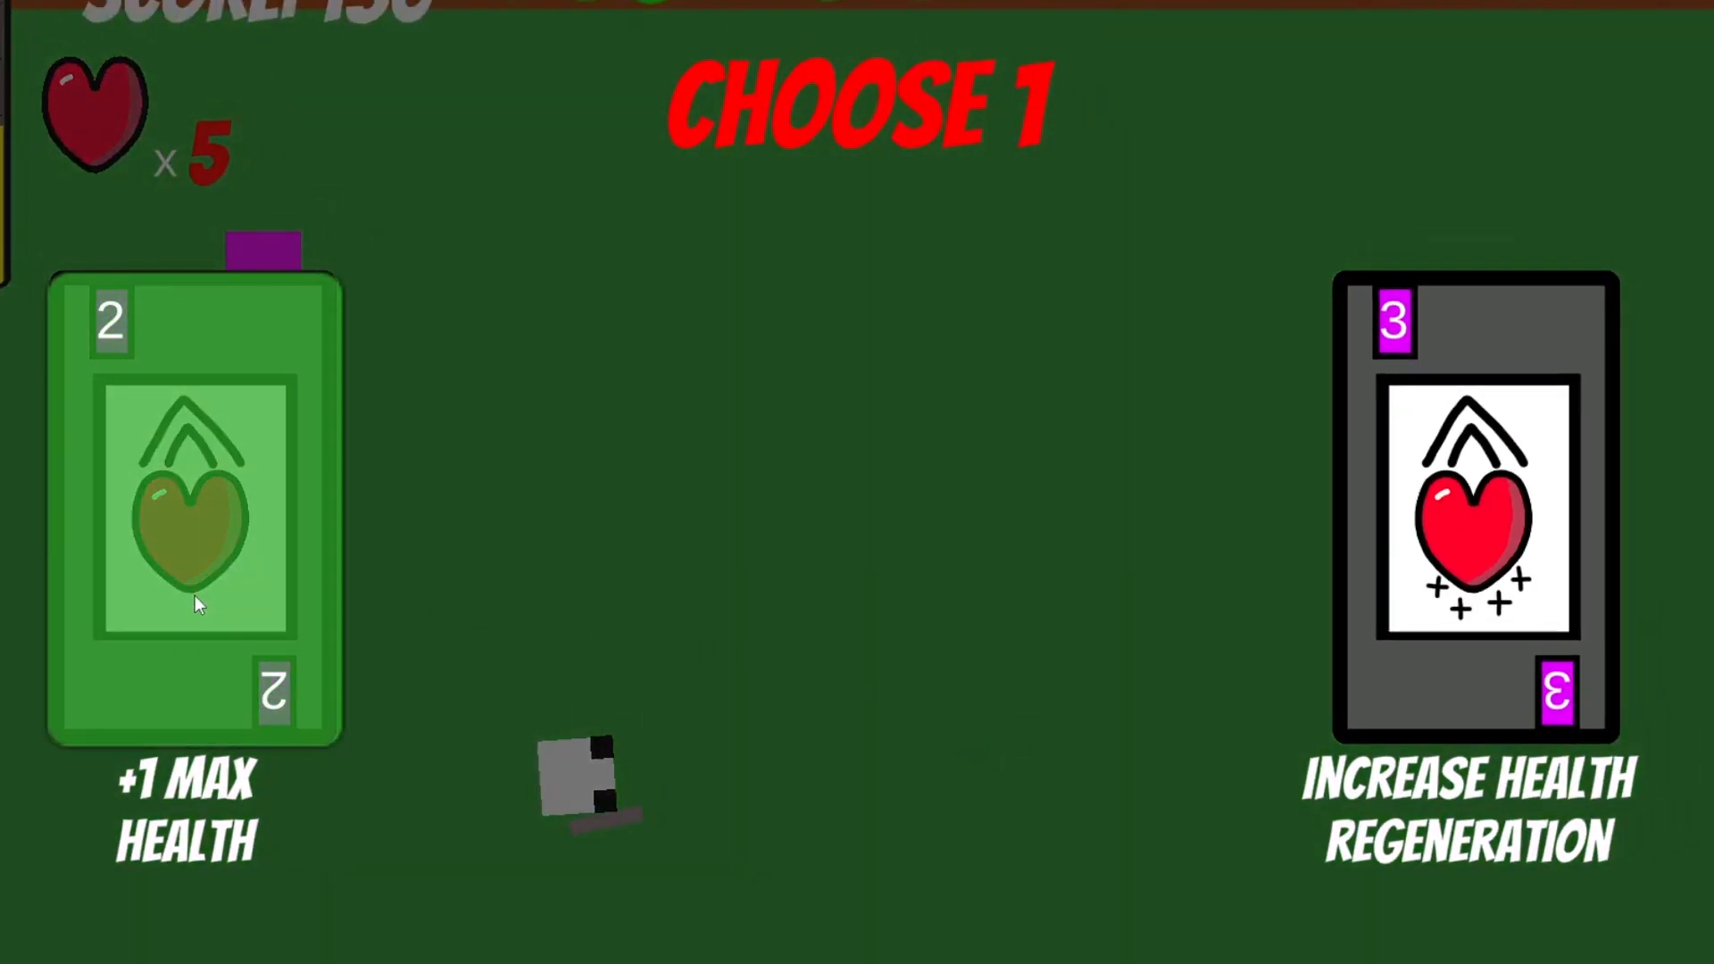
mouse_move(328, 574)
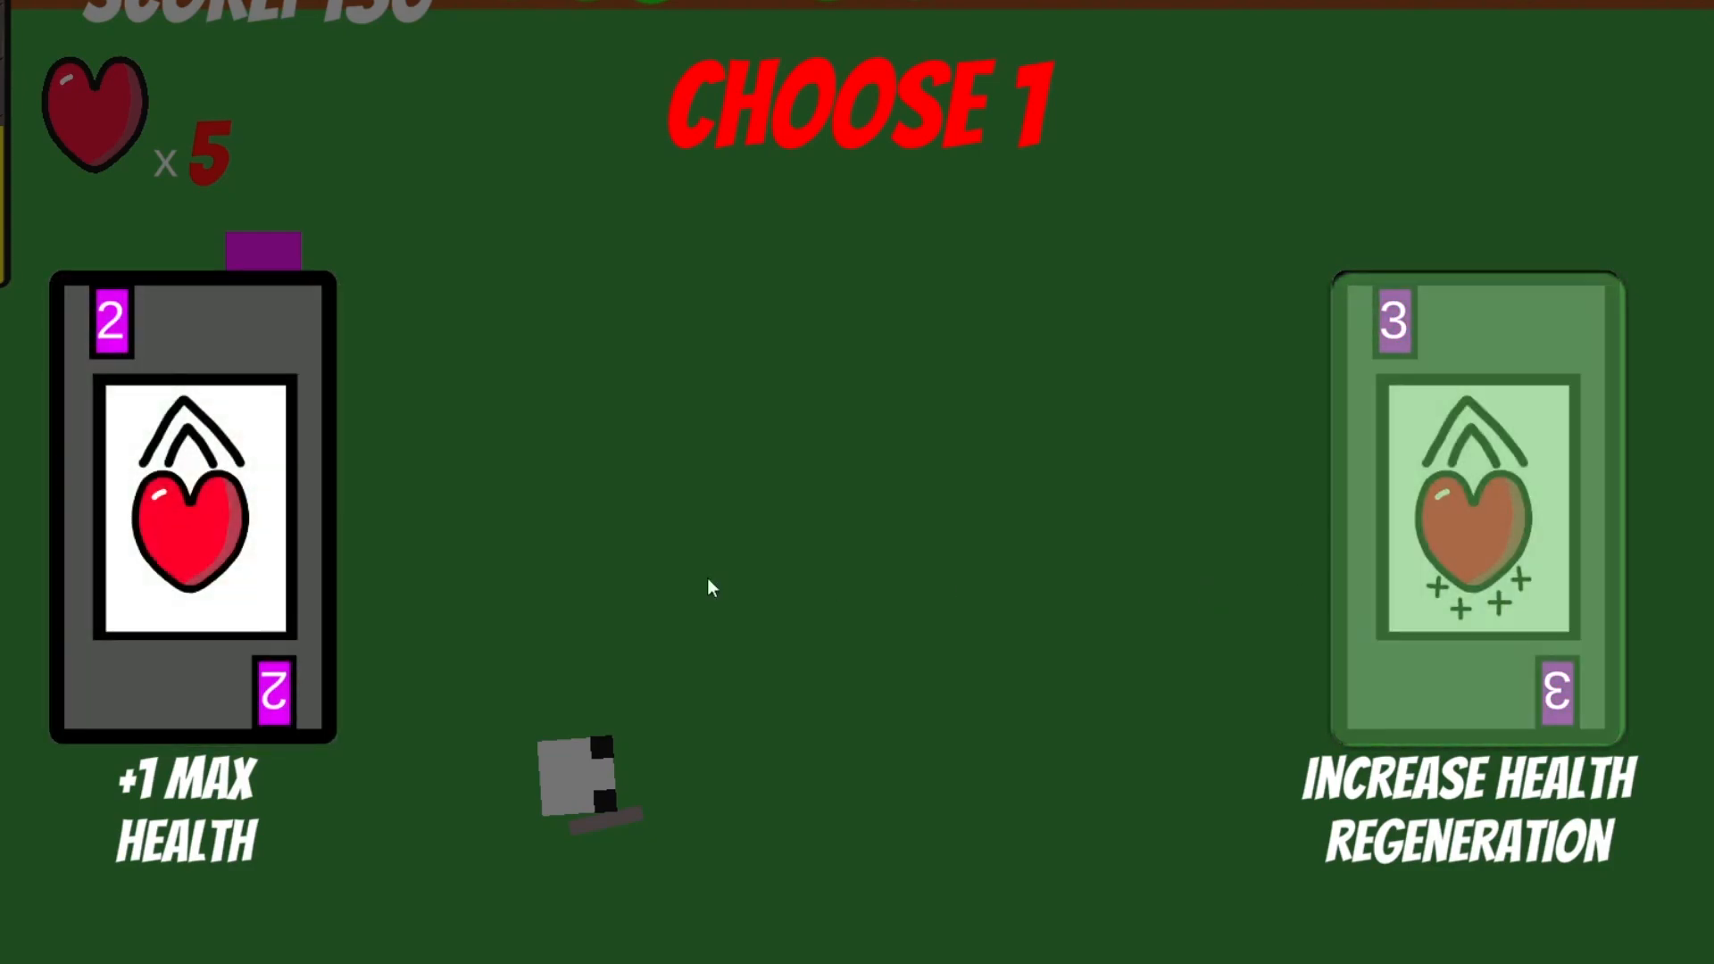
Pick the +1 MAX HEALTH card, raising hearts from 5 to 6.
click(191, 508)
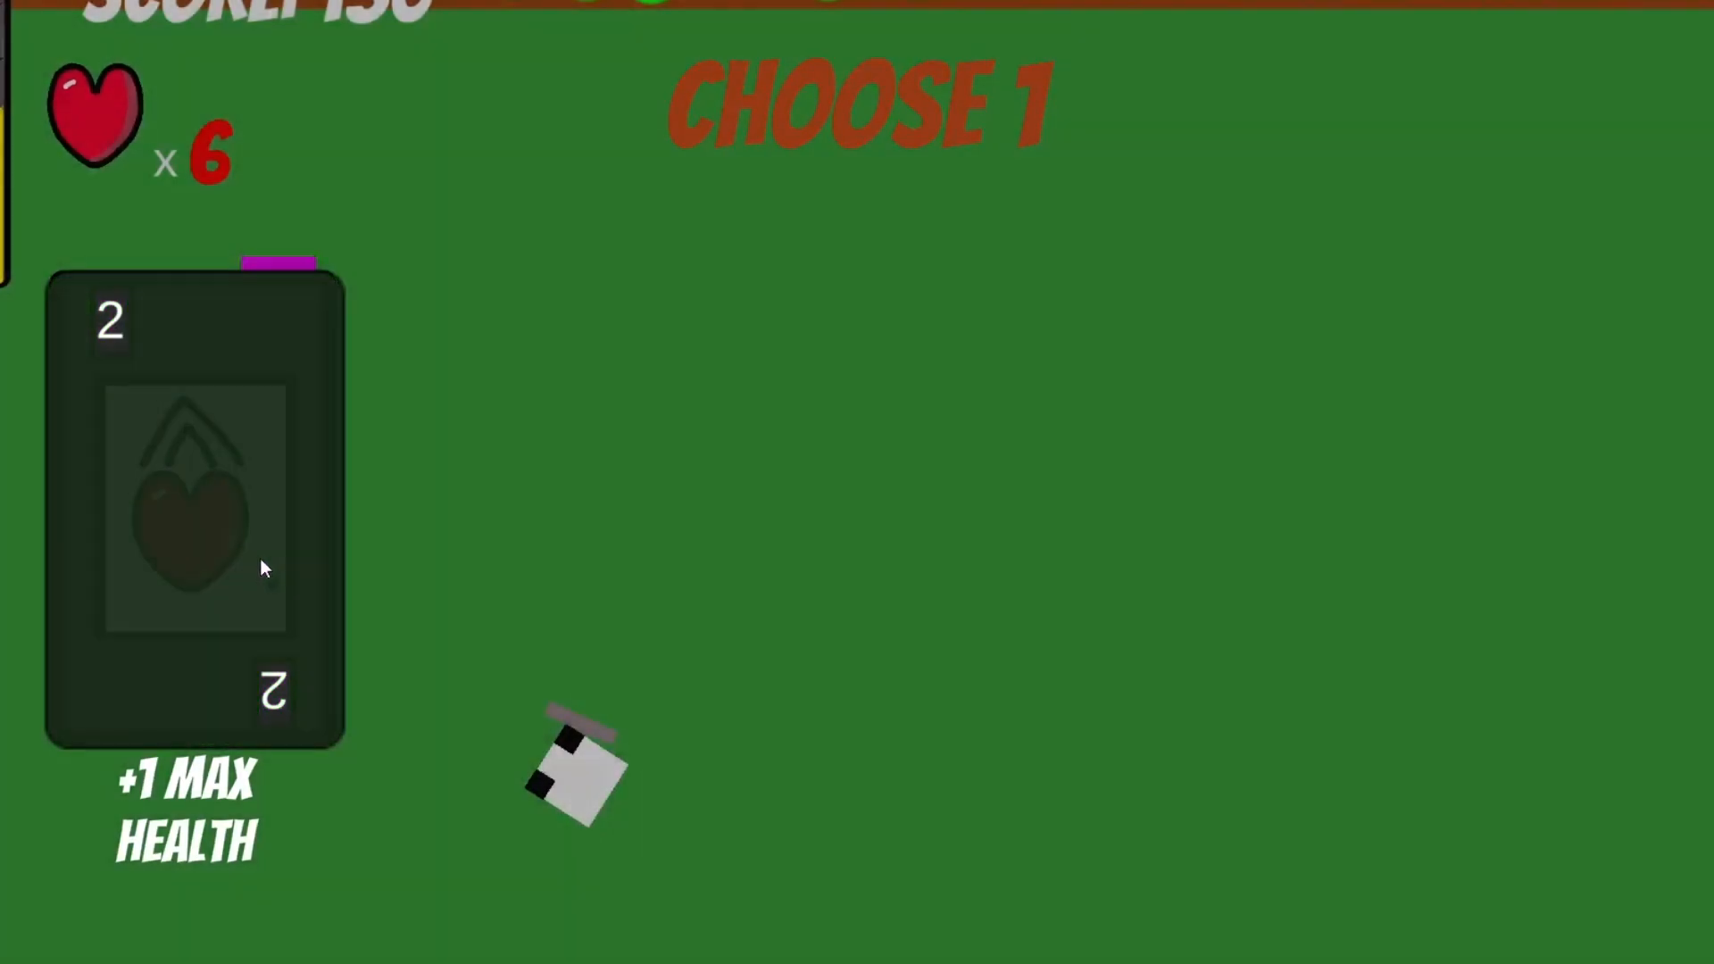
click(195, 508)
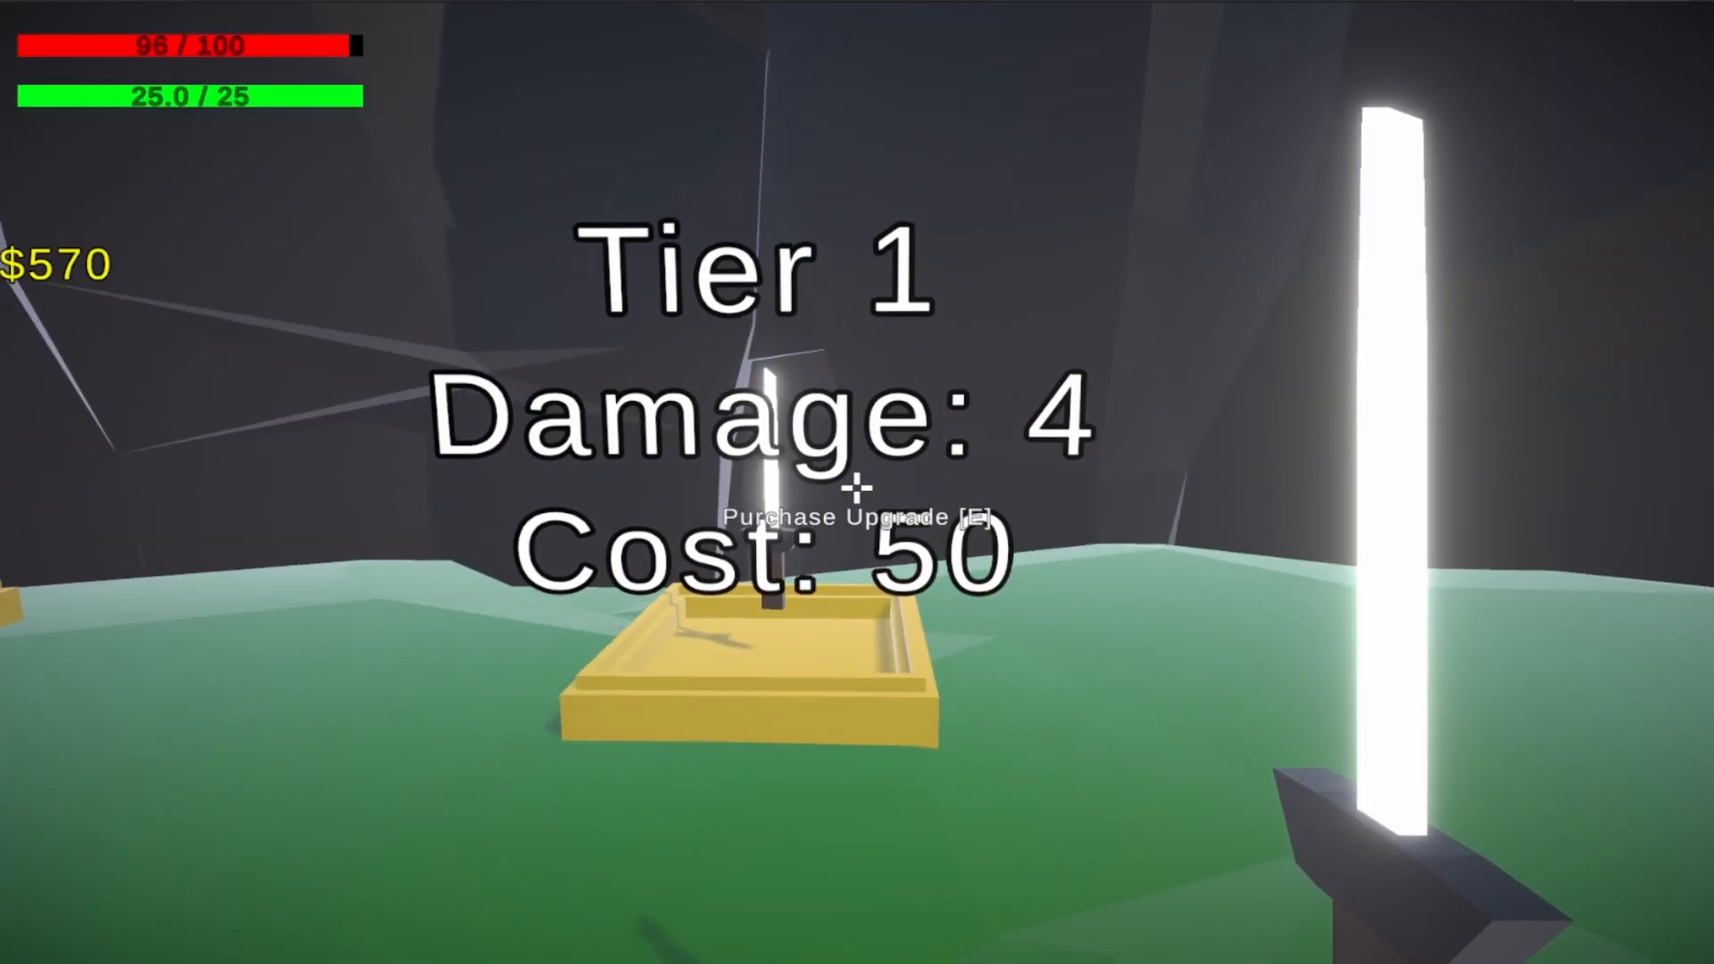
Buy the Tier 1 damage upgrade for 50 at the pedestal.
key(e)
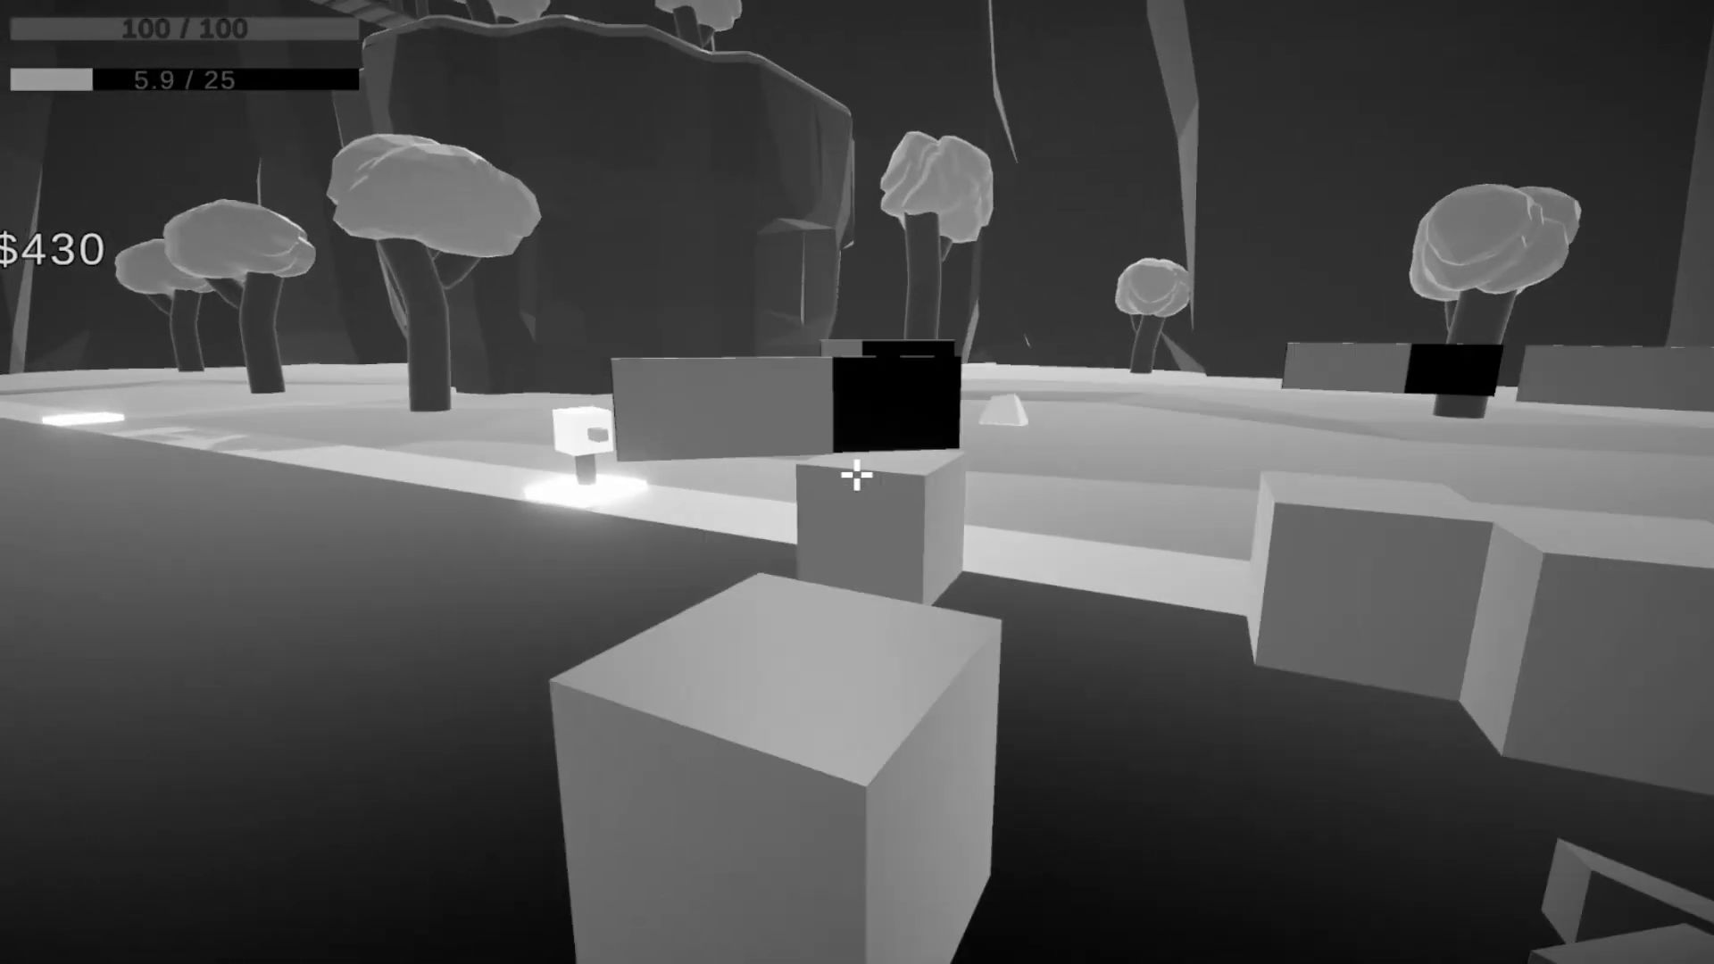
Walk to the tower slot and buy a tower for $100.
key(w)
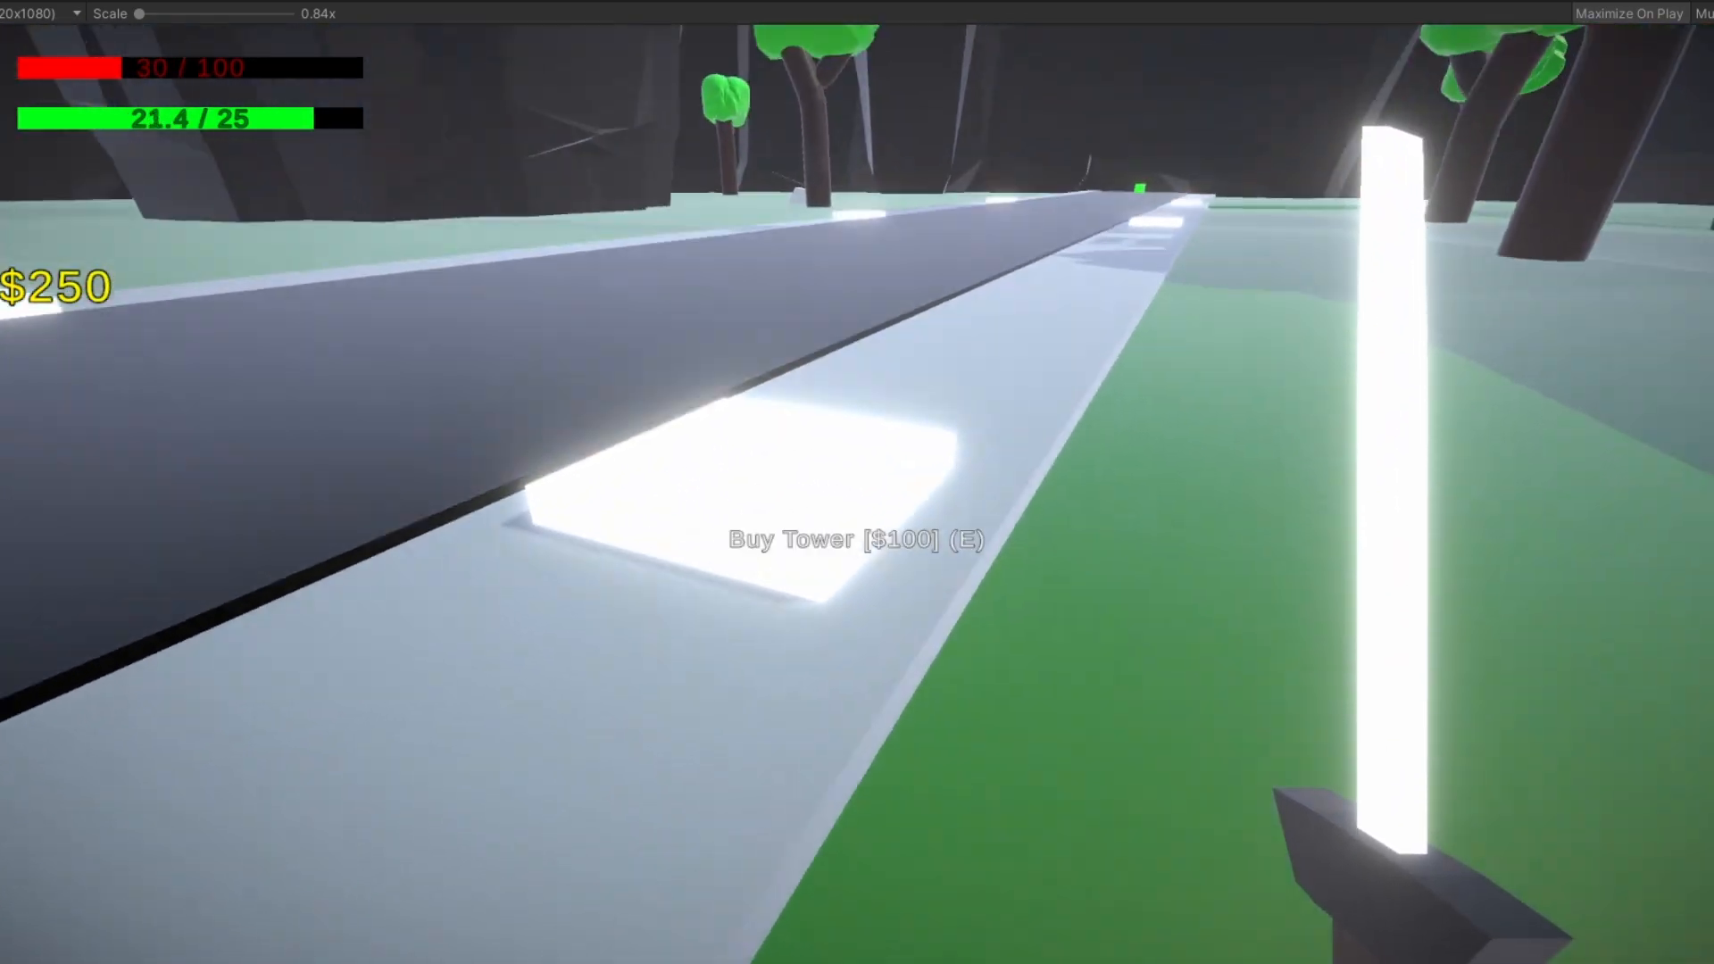
key(e)
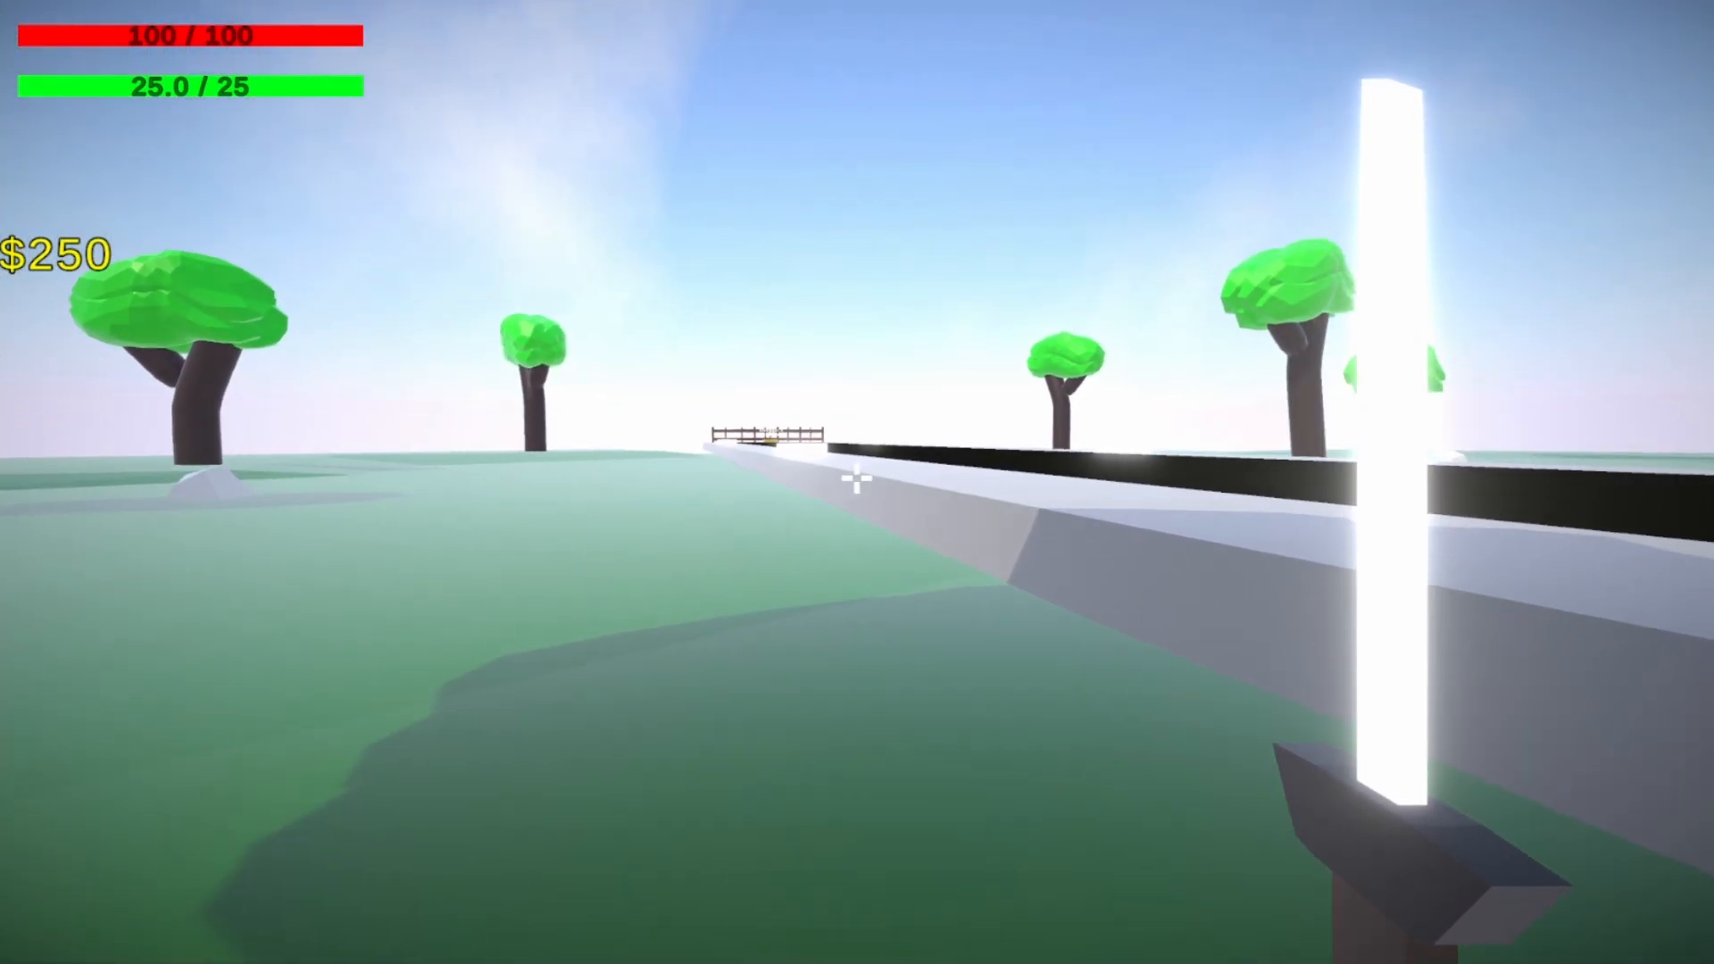
mouse_move(857, 482)
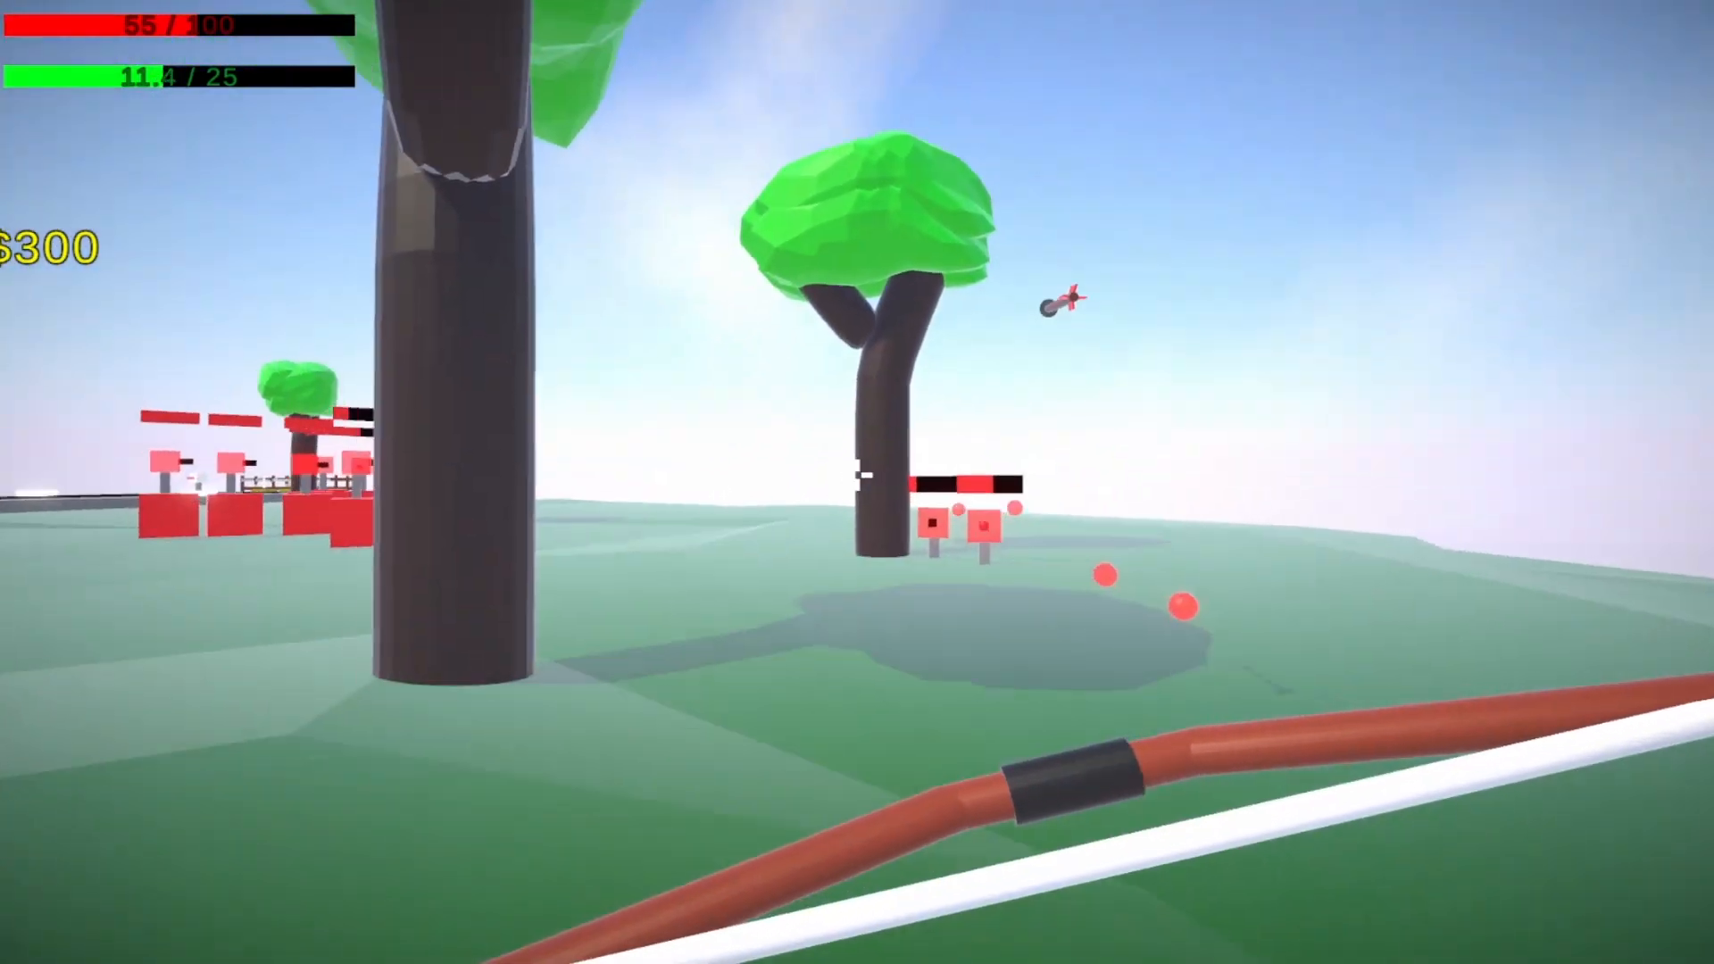
mouse_move(858, 482)
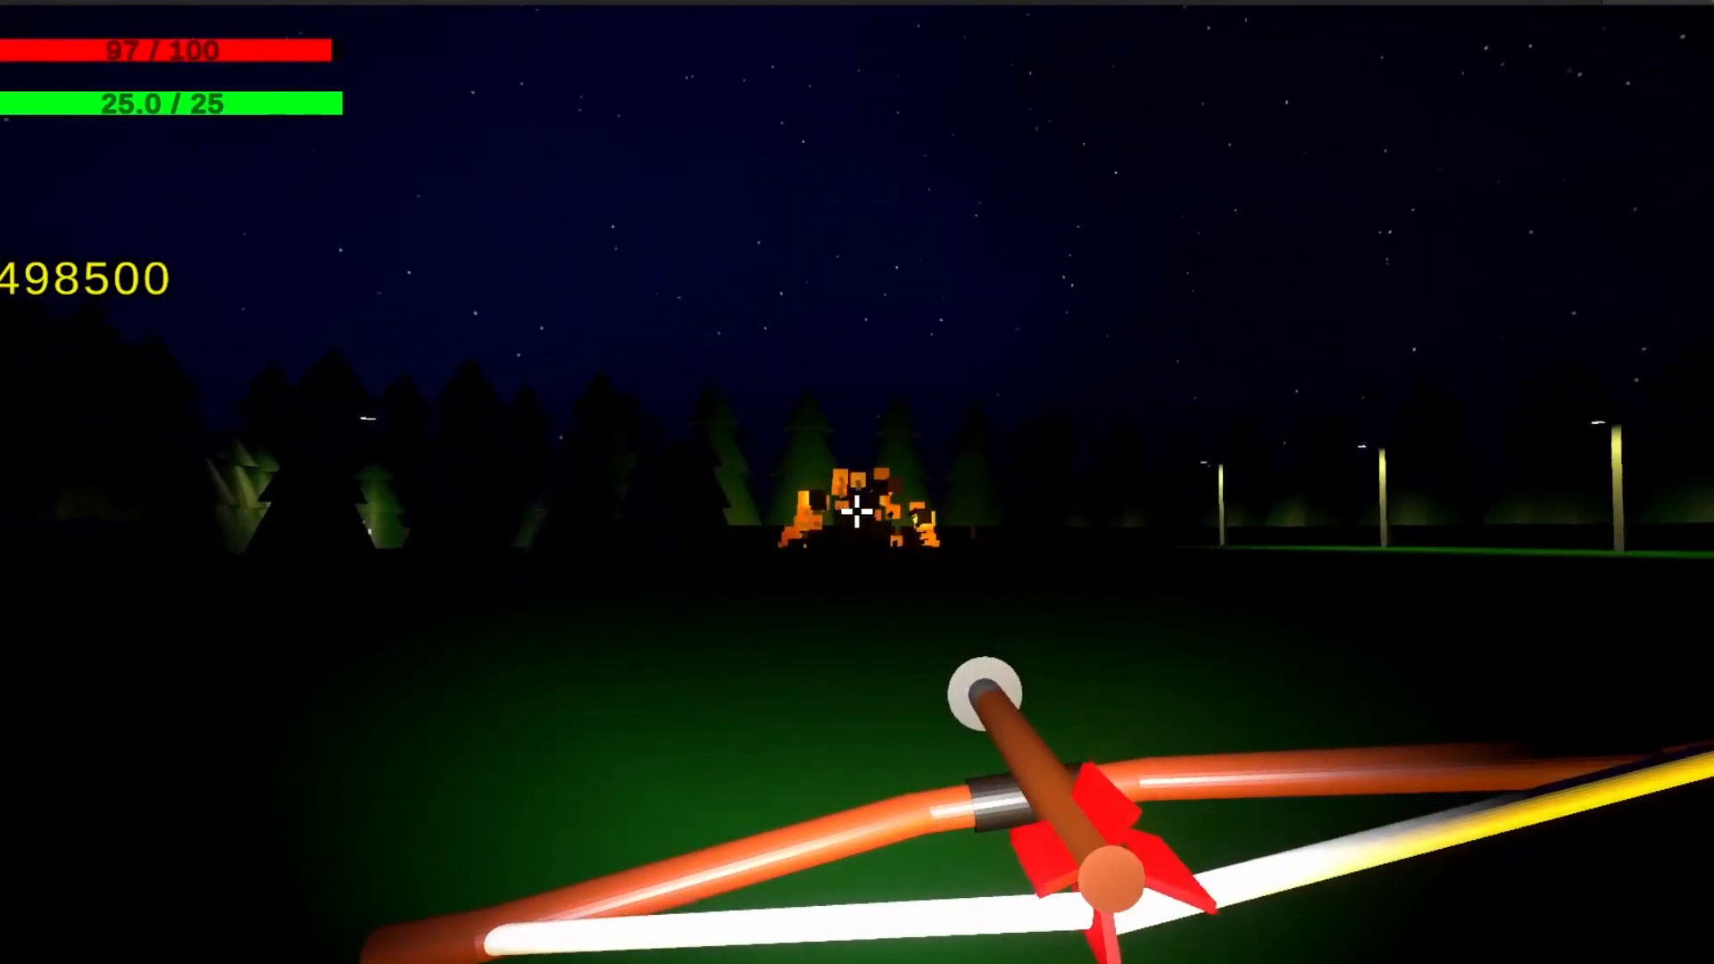
mouse_move(857, 515)
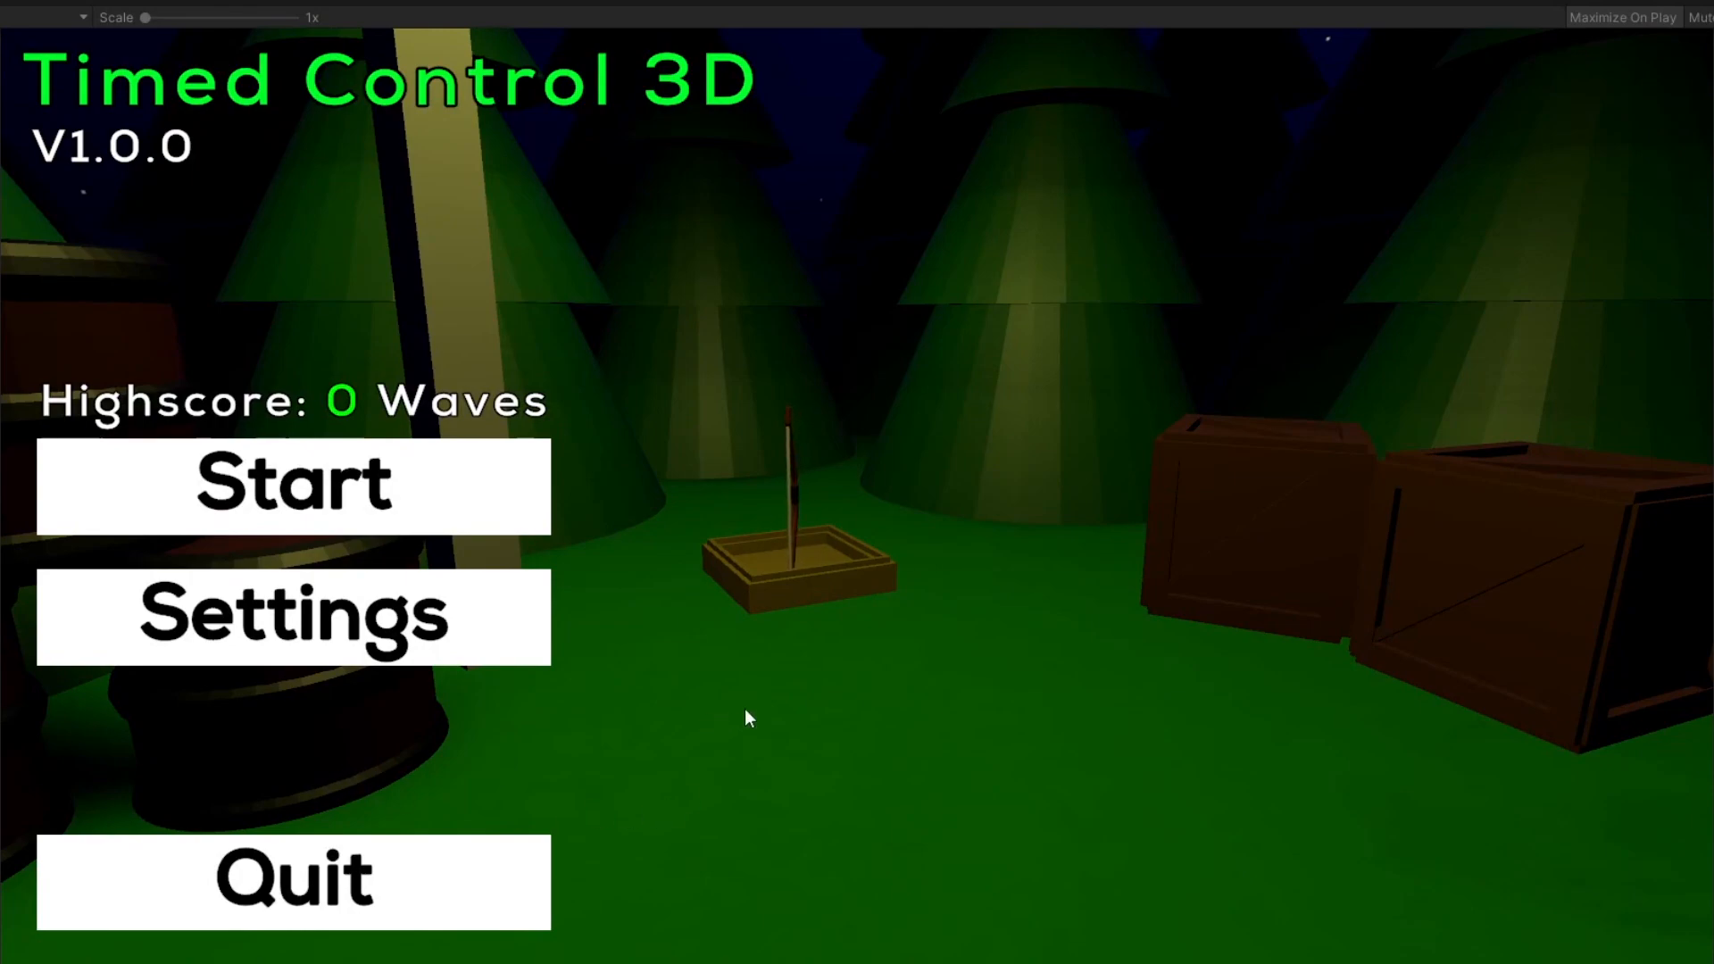
Start a new game from the Timed Control 3D main menu.
click(292, 486)
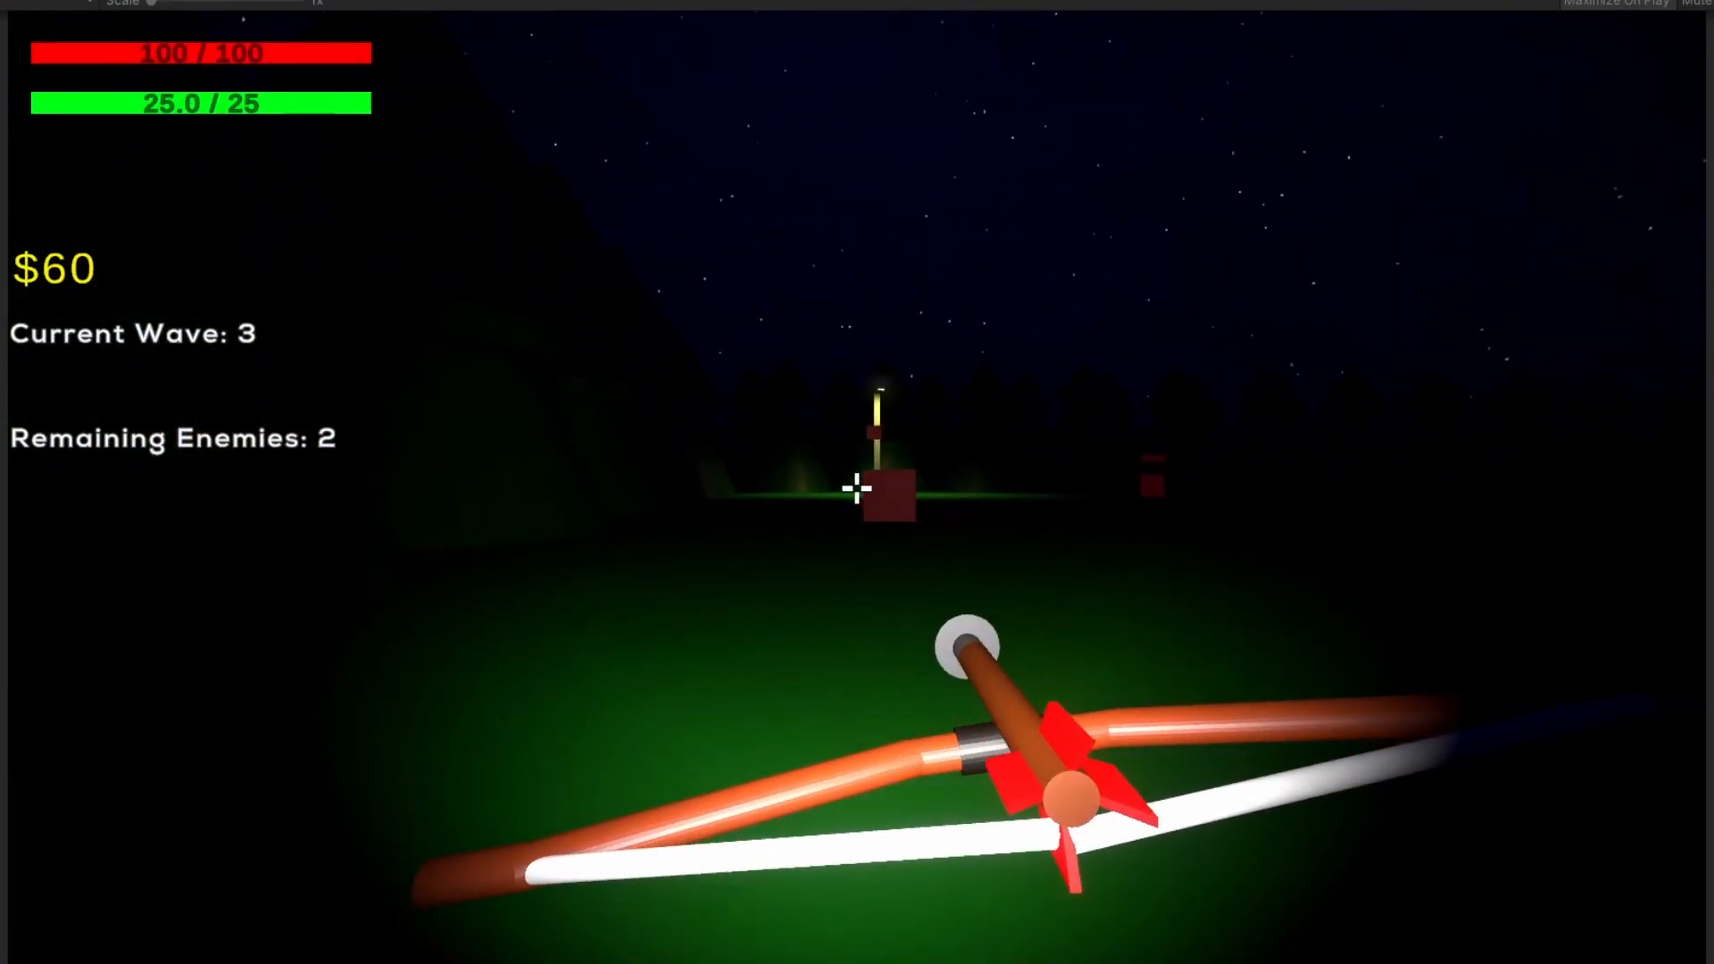
Shoot an arrow at the remaining wave 3 enemy ahead.
click(857, 490)
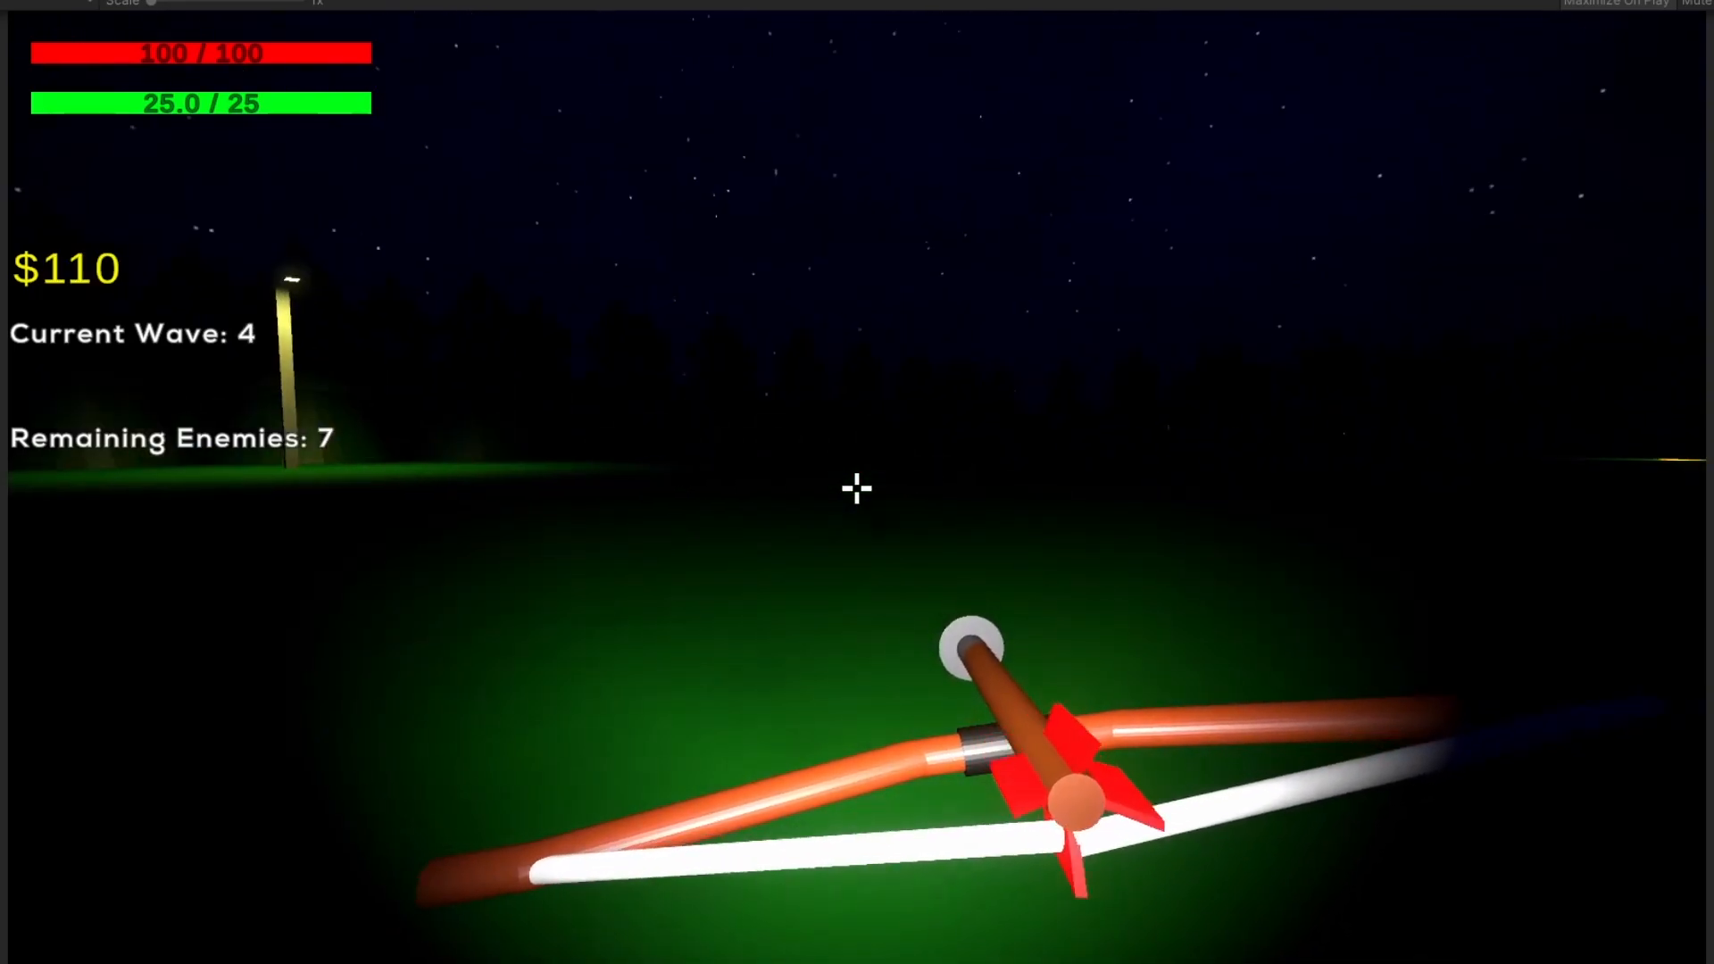
mouse_move(857, 488)
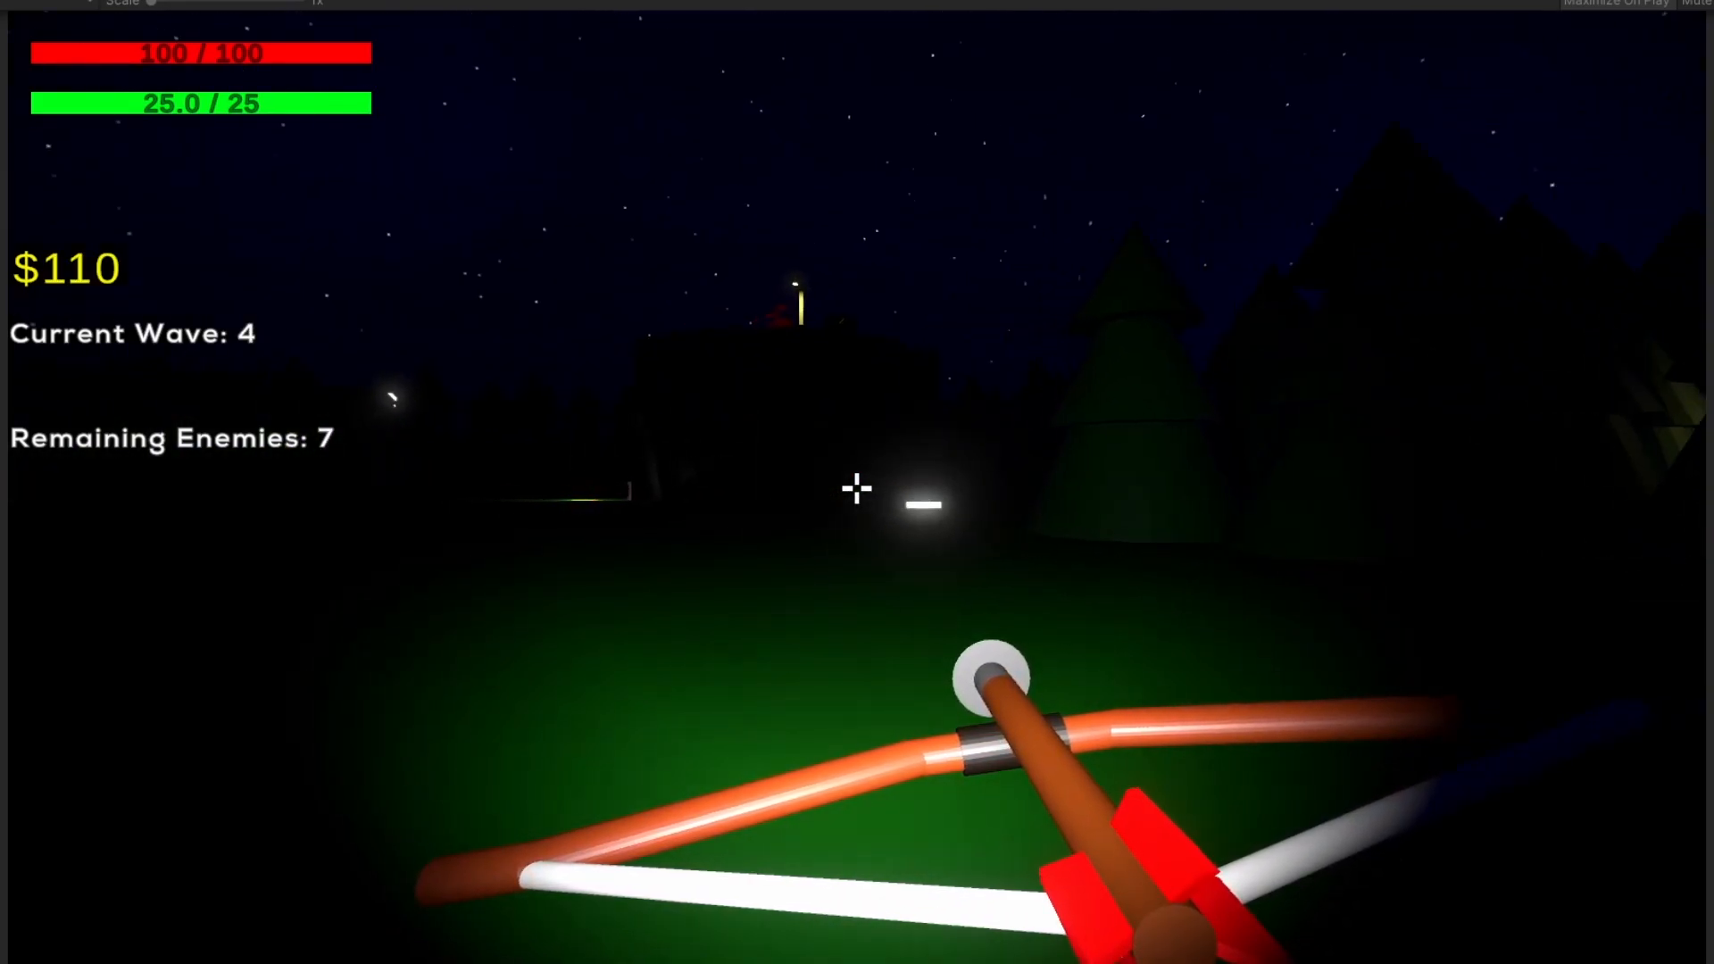